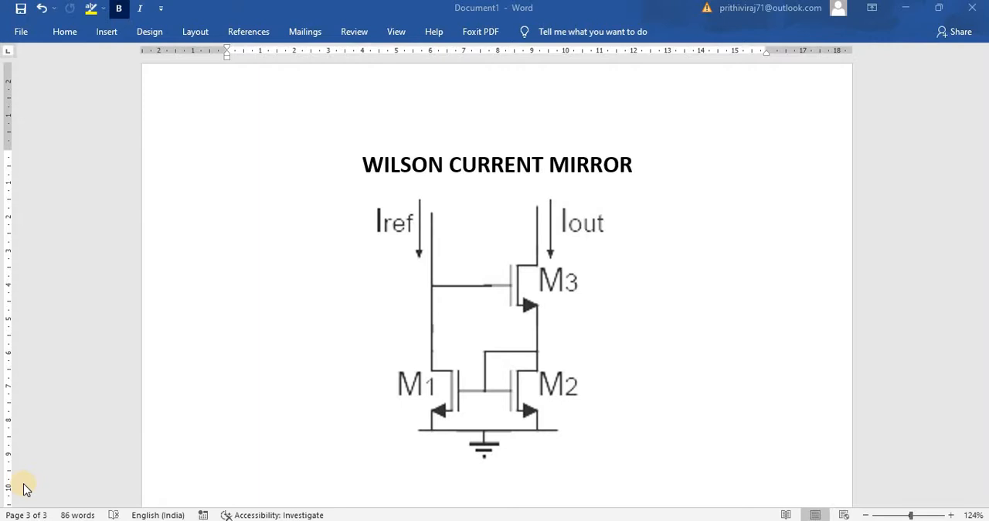
mouse_move(92, 492)
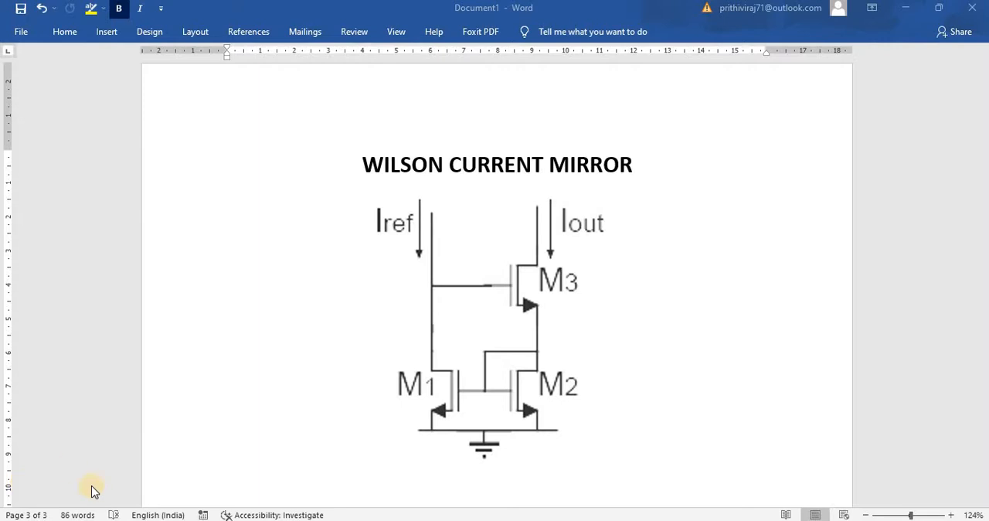
mouse_move(454, 337)
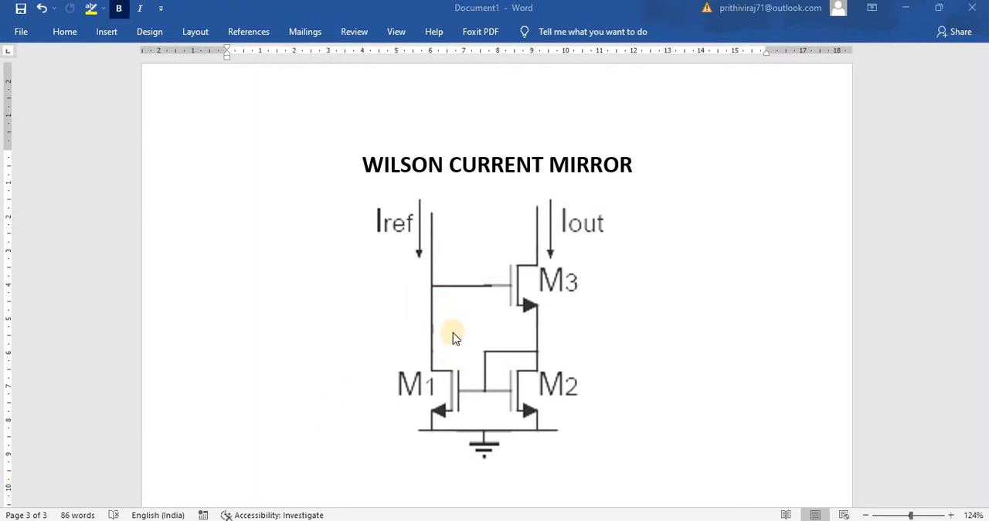
mouse_move(555, 275)
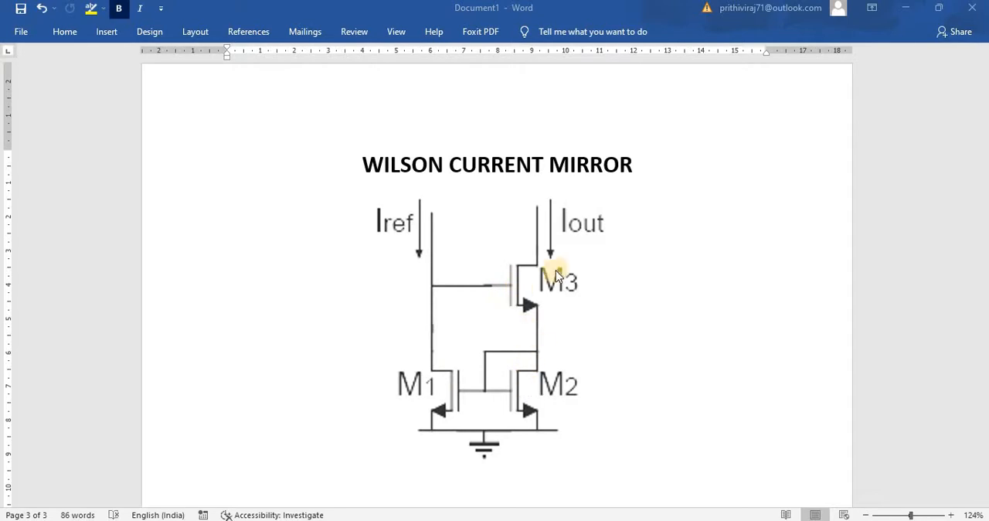
mouse_move(593, 213)
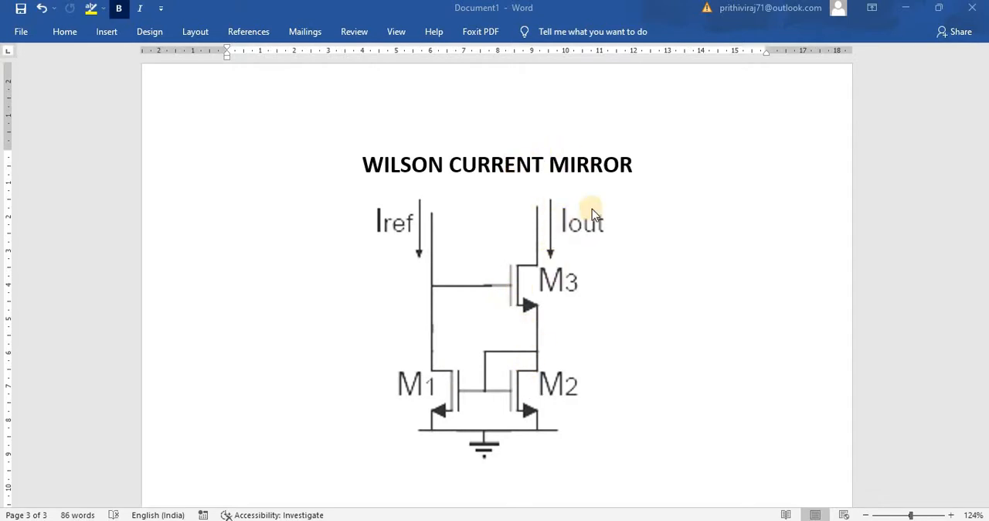
mouse_move(547, 142)
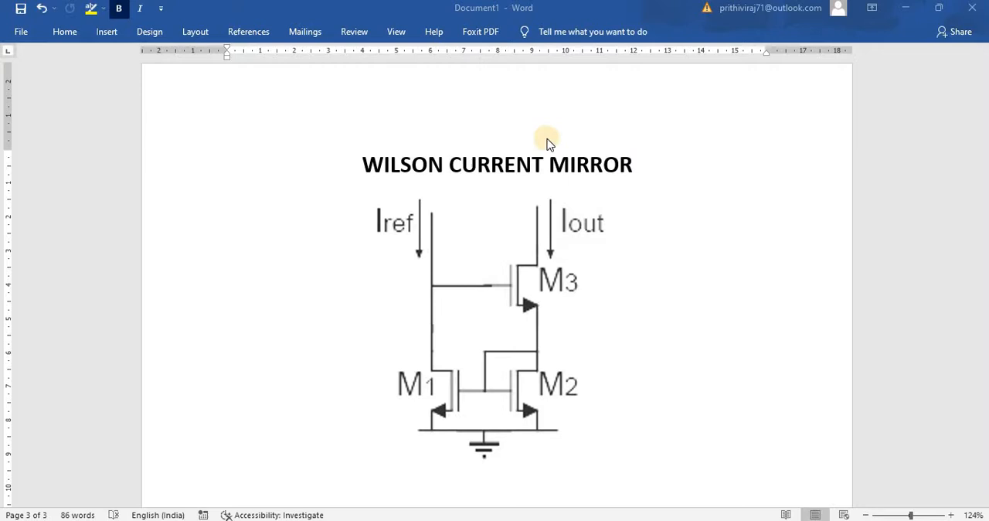
mouse_move(541, 238)
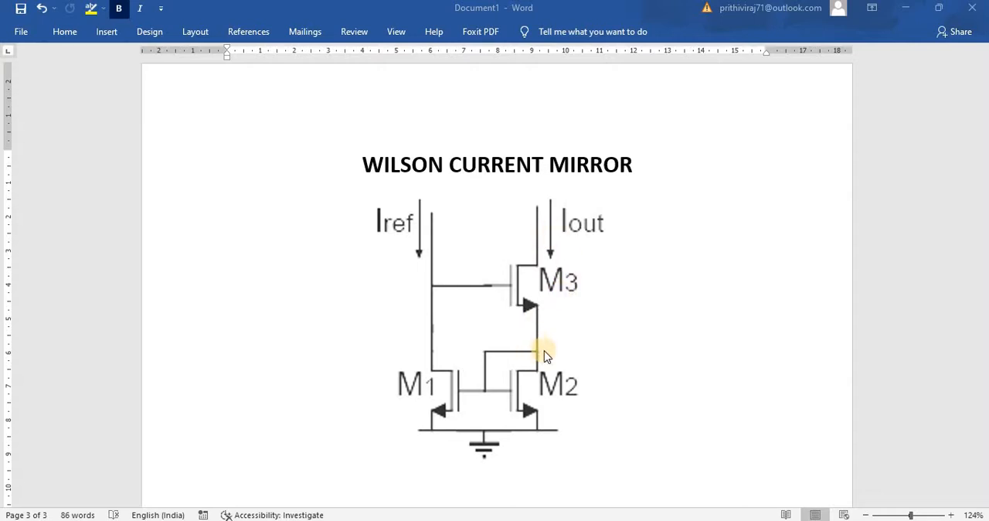
mouse_move(541, 356)
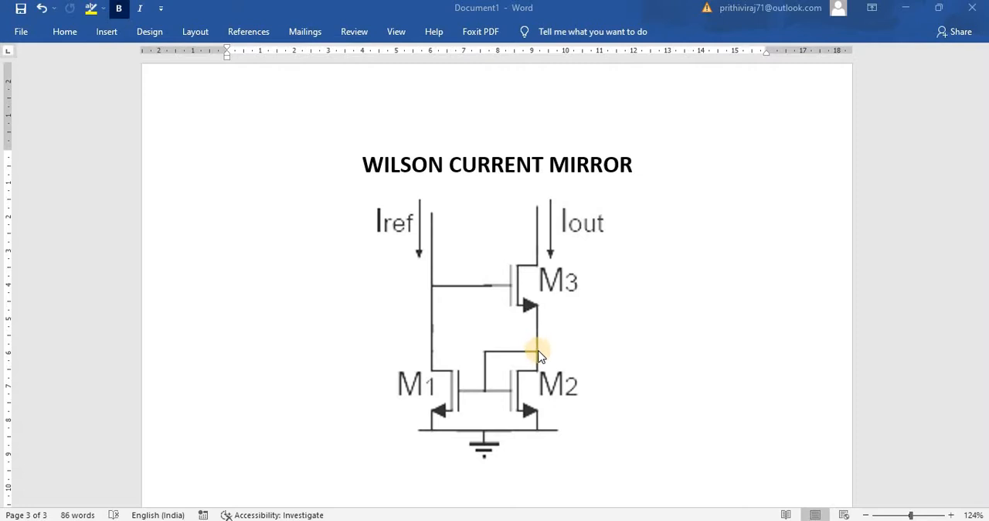
mouse_move(525, 356)
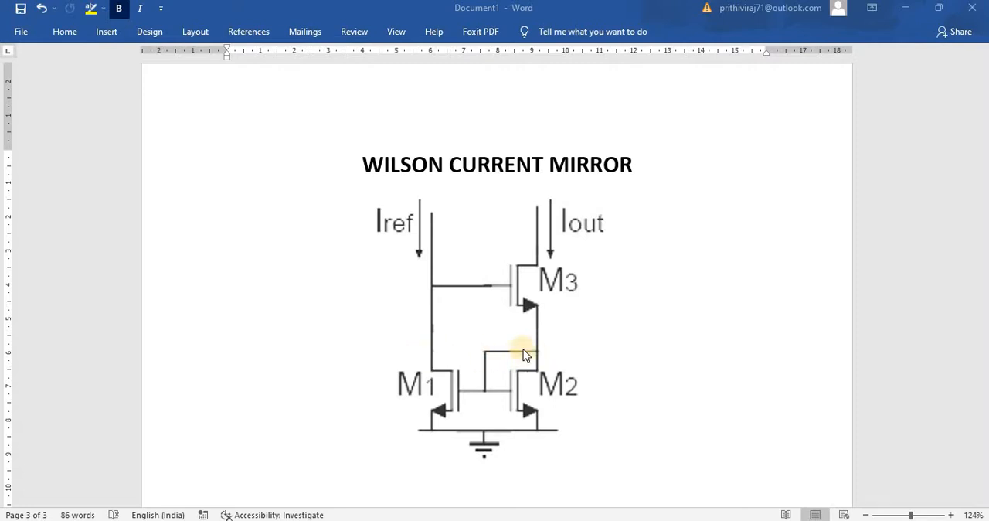
mouse_move(433, 312)
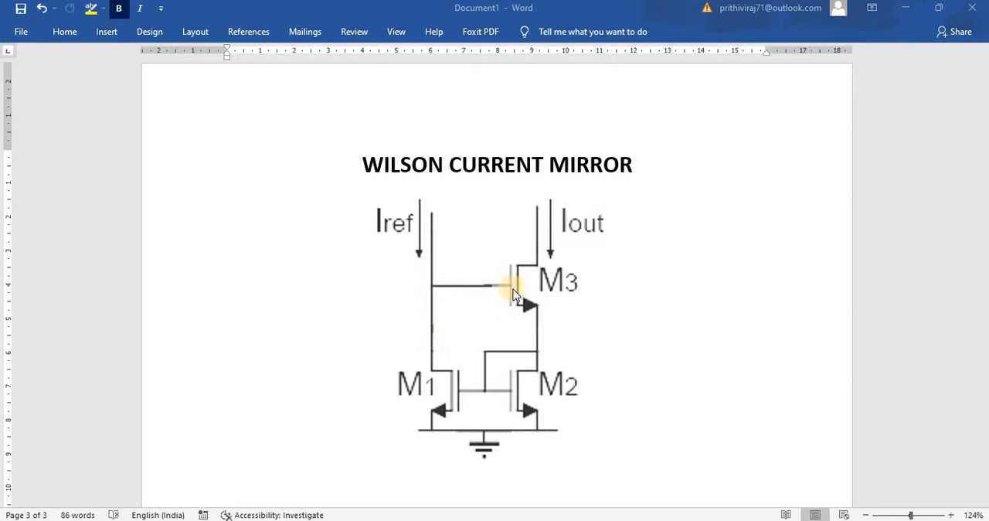
mouse_move(539, 235)
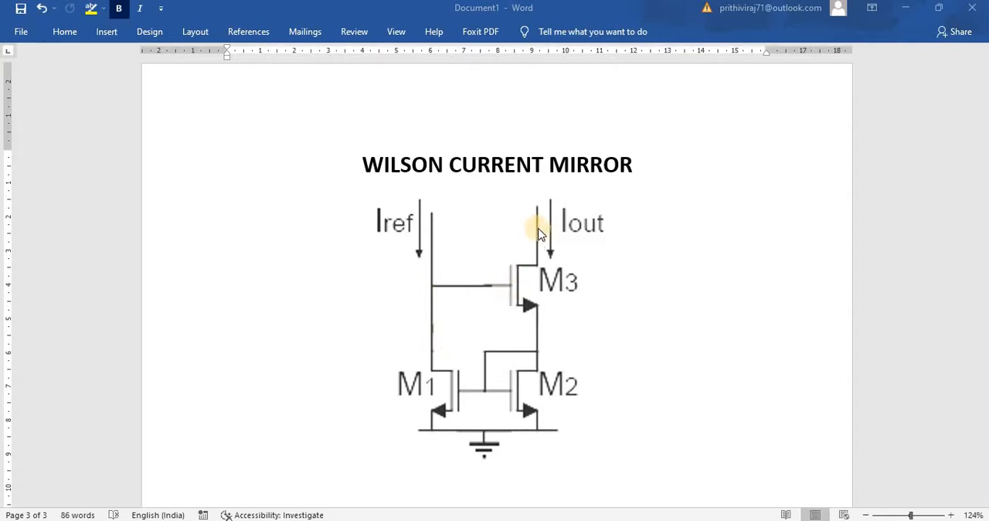
mouse_move(535, 275)
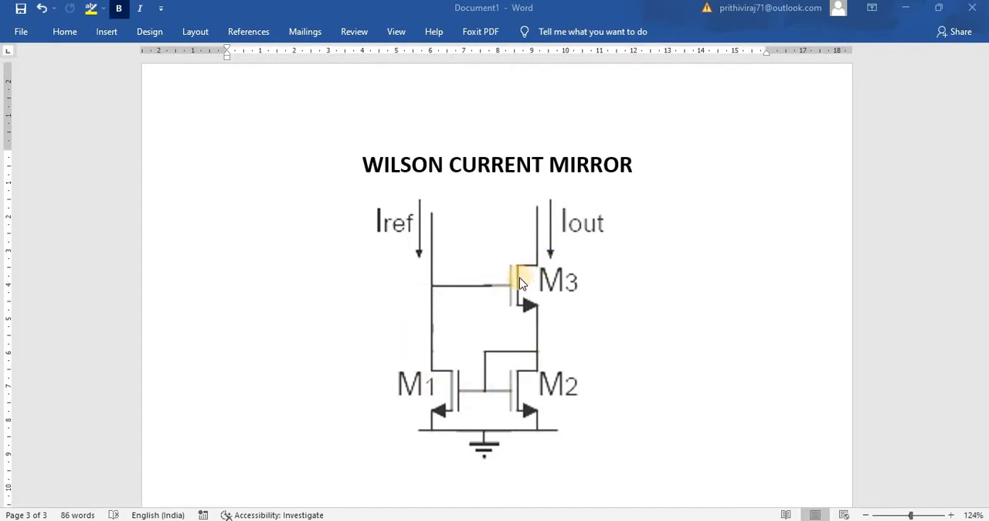
mouse_move(528, 288)
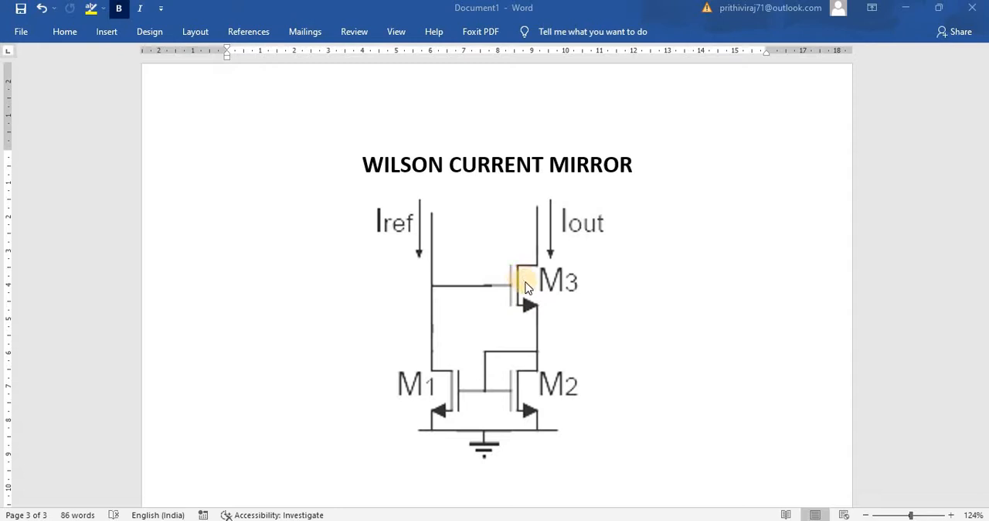
mouse_move(524, 278)
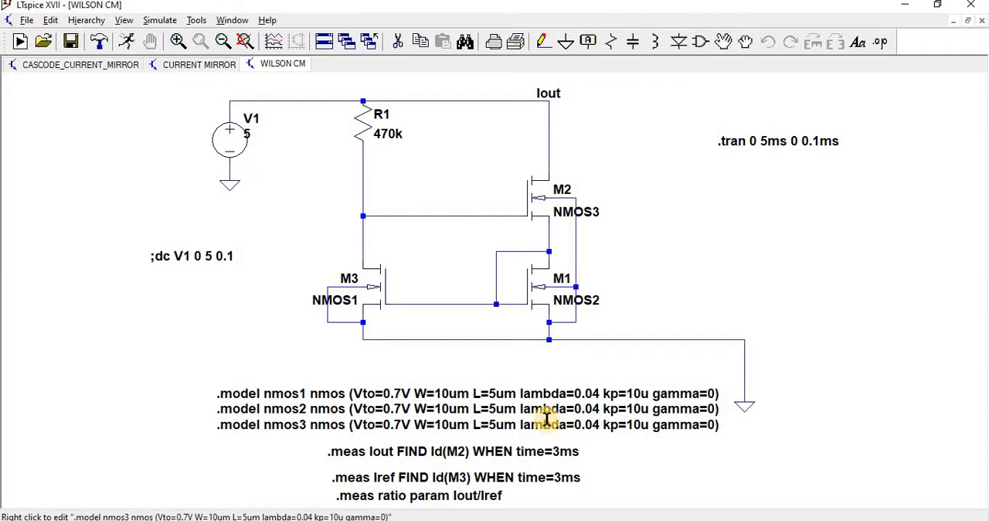
Clear the 5 V DC value from source V1 and accept it
double_click(229, 136)
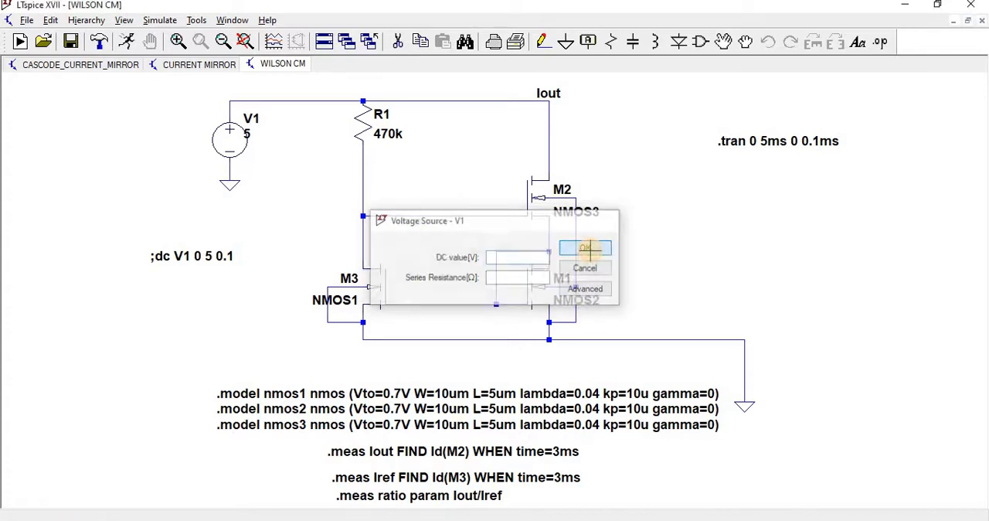
click(584, 247)
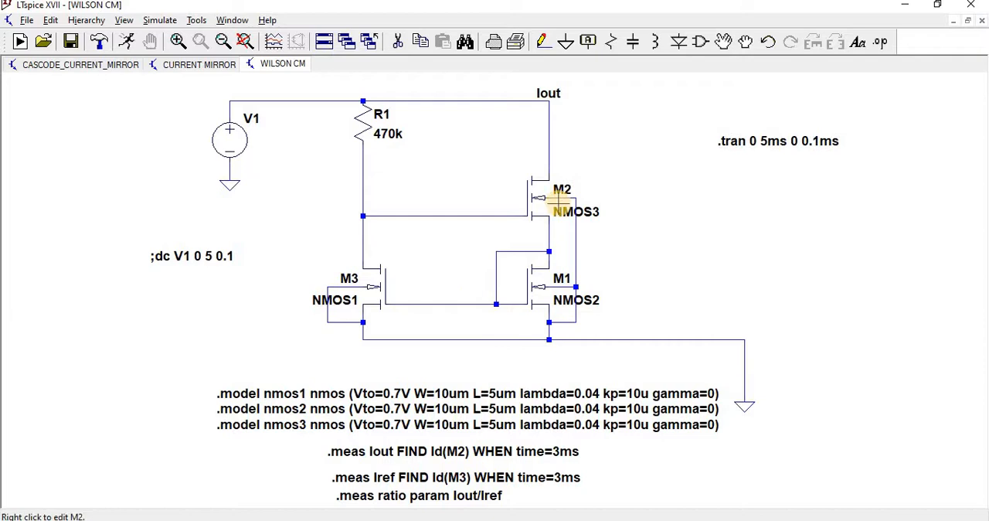
mouse_move(379, 286)
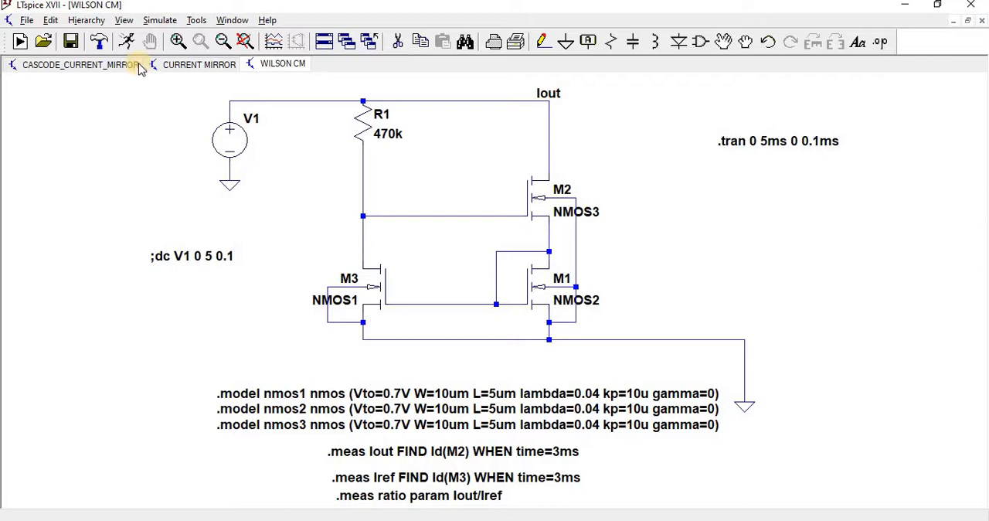
Configure a DC sweep of source V1 from 0 to 5 V in 1 V increments
click(161, 19)
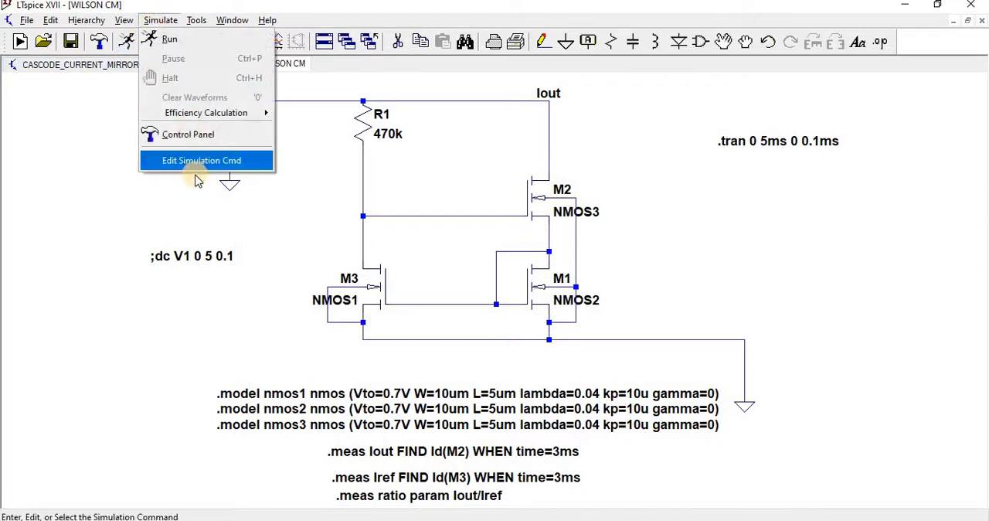
click(201, 161)
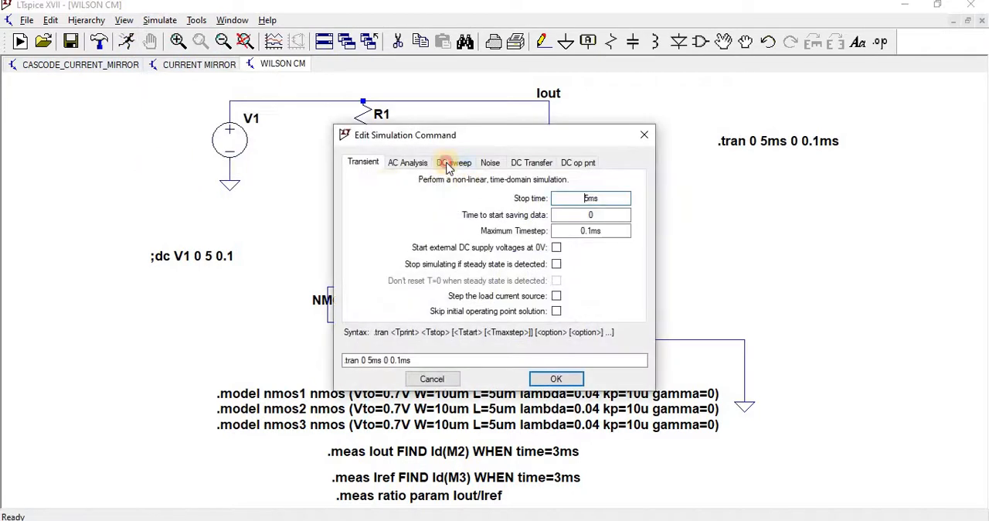
click(455, 162)
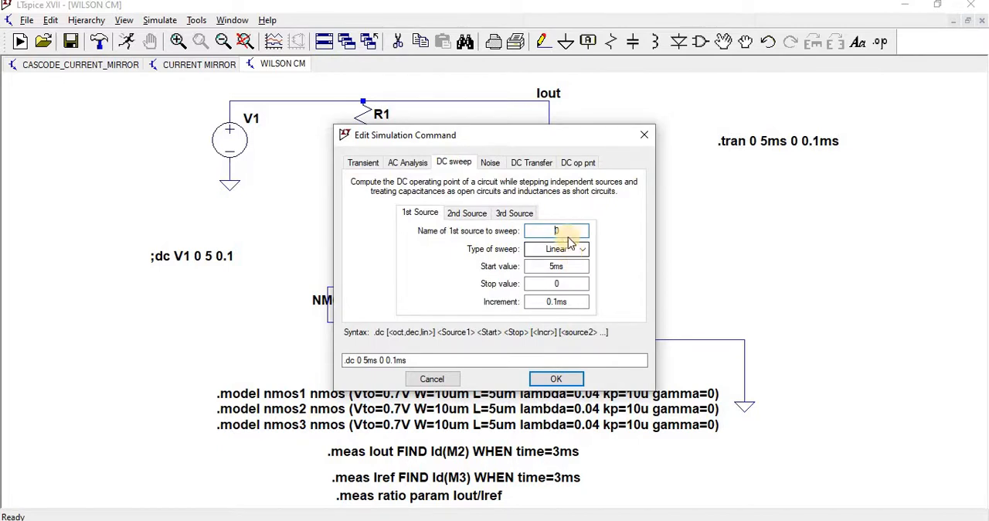
click(556, 230)
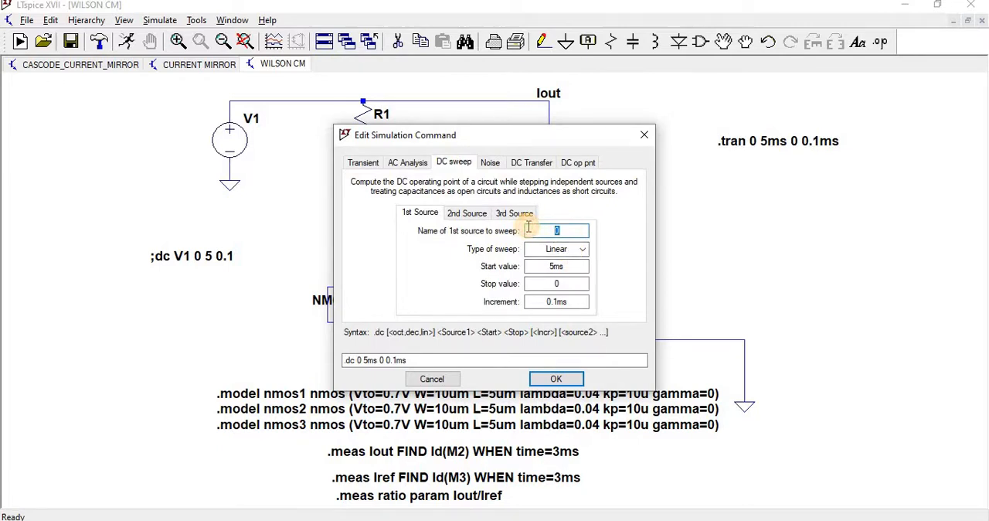
text(V1)
click(557, 301)
text(1)
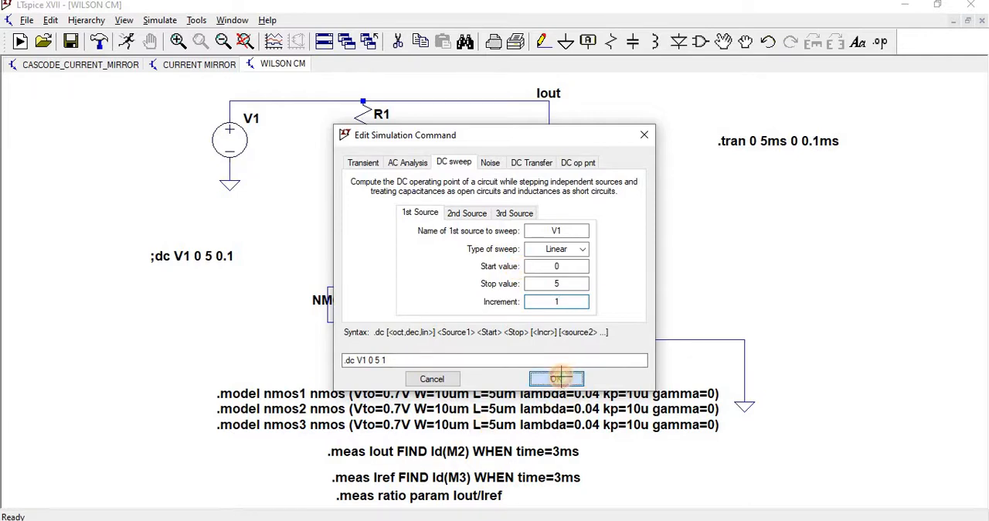
click(556, 379)
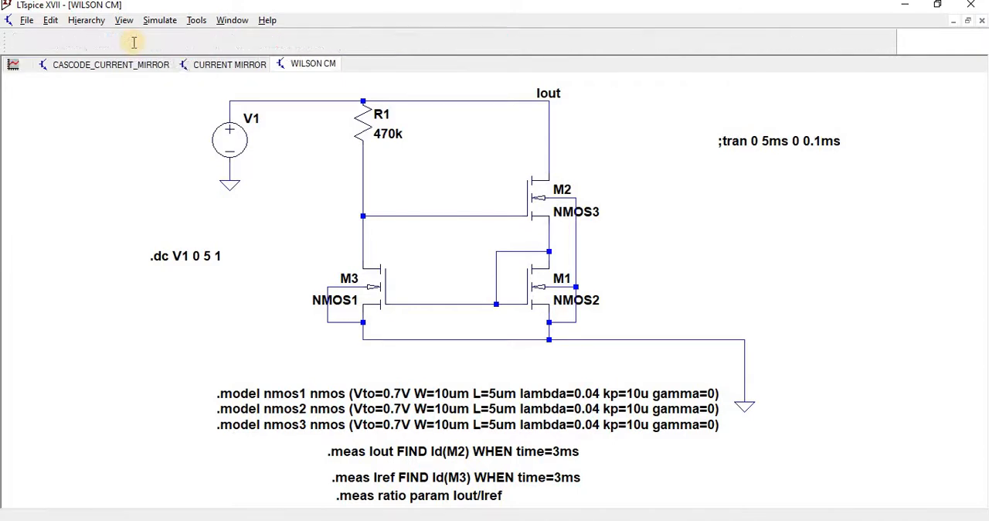
Add traces Id(M1), Id(M2) and Id(M3) to the empty DC sweep plot
right_click(247, 193)
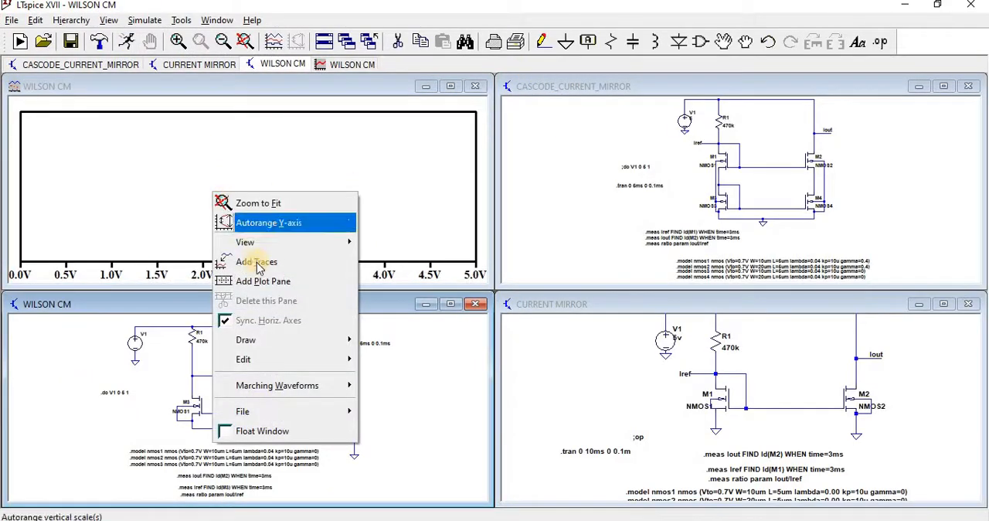
click(256, 261)
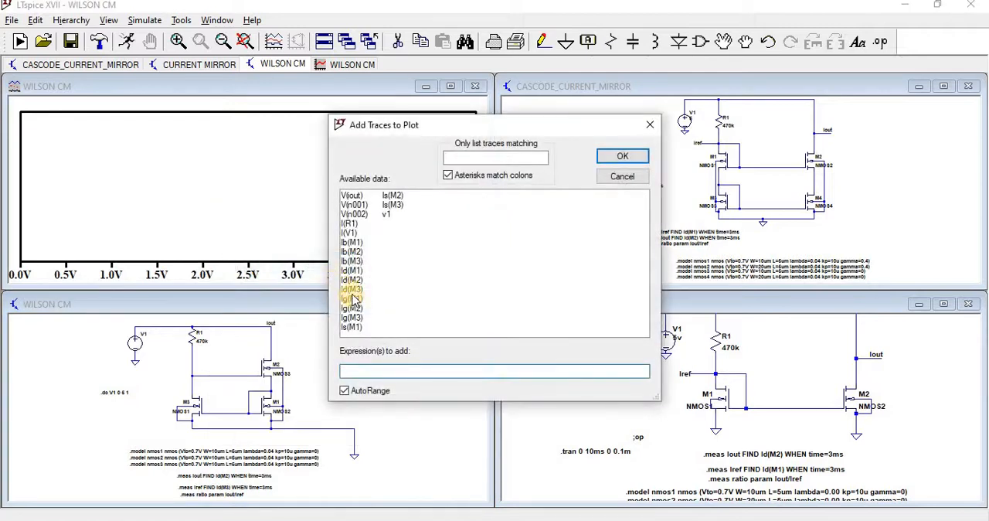
click(352, 280)
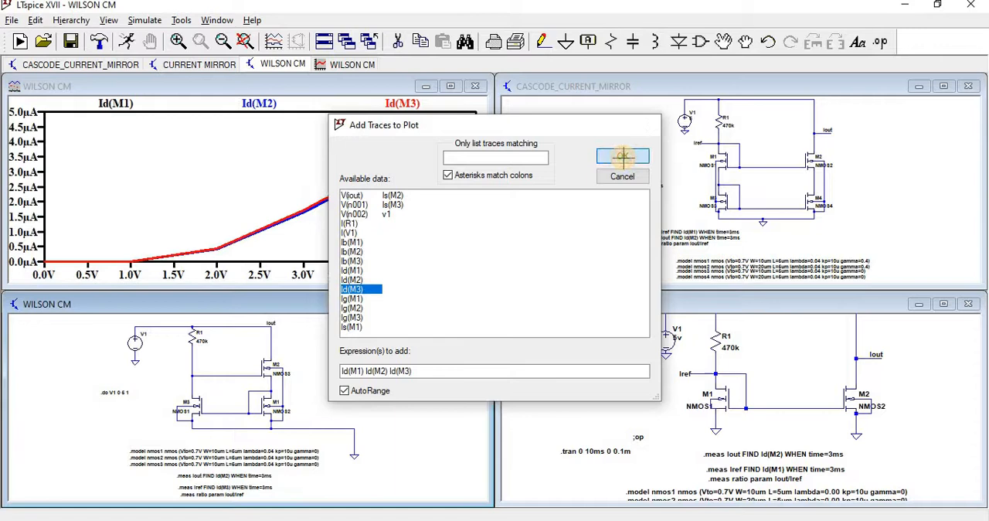
click(623, 156)
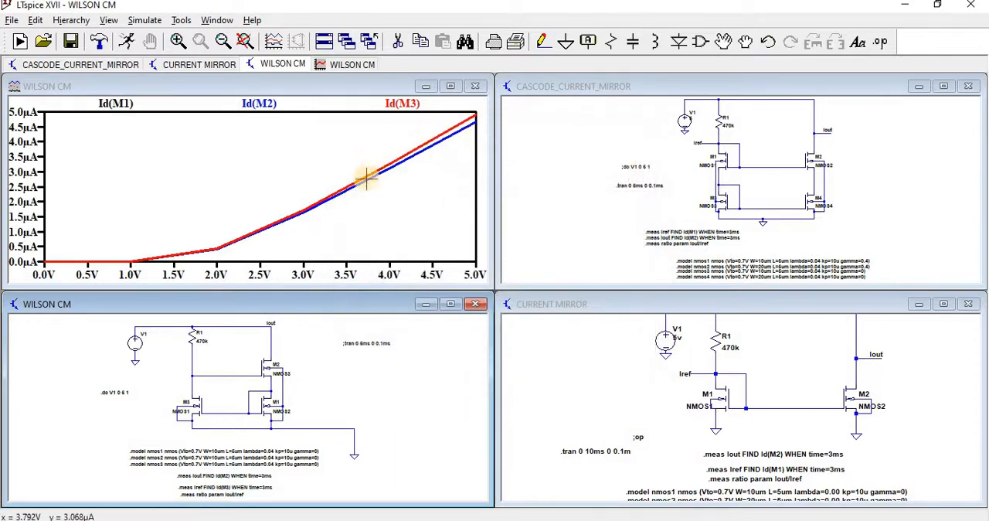
mouse_move(399, 124)
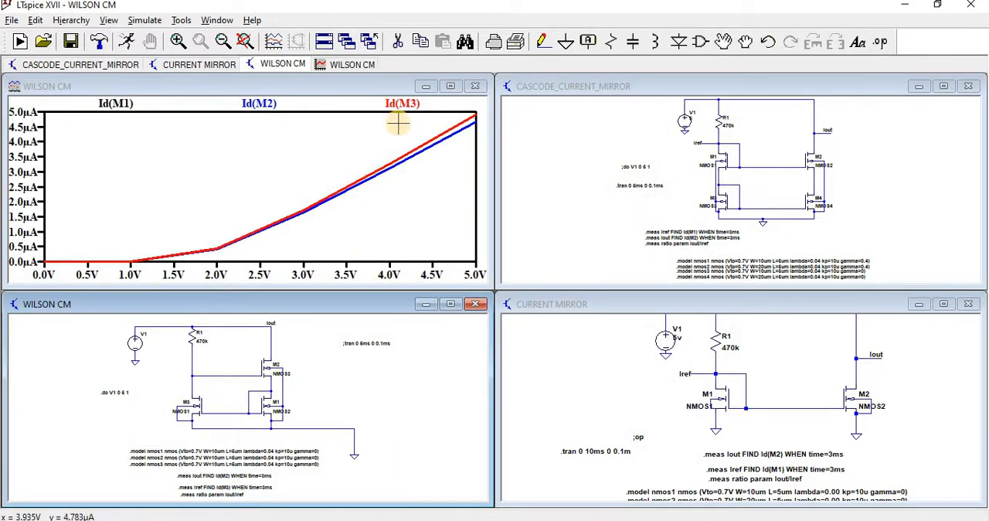
mouse_move(200, 247)
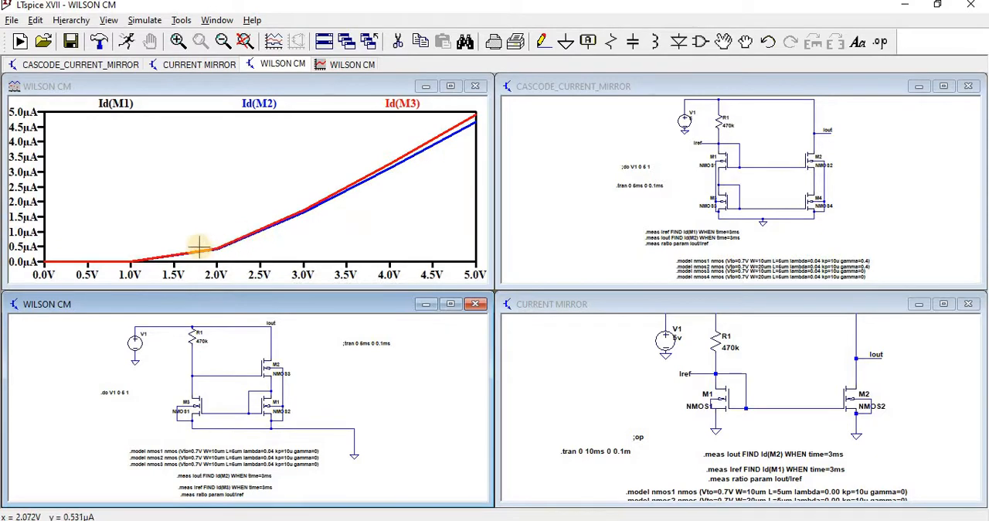
mouse_move(447, 131)
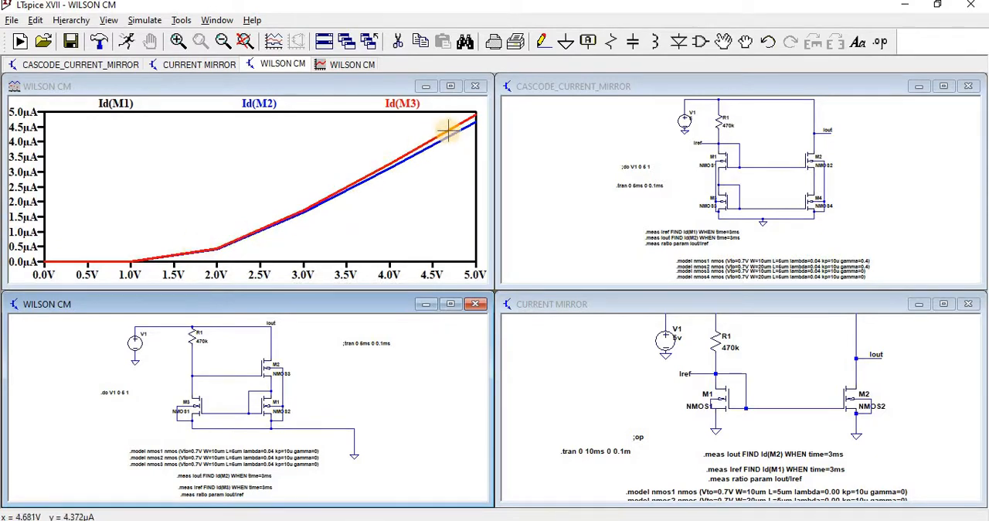
mouse_move(340, 114)
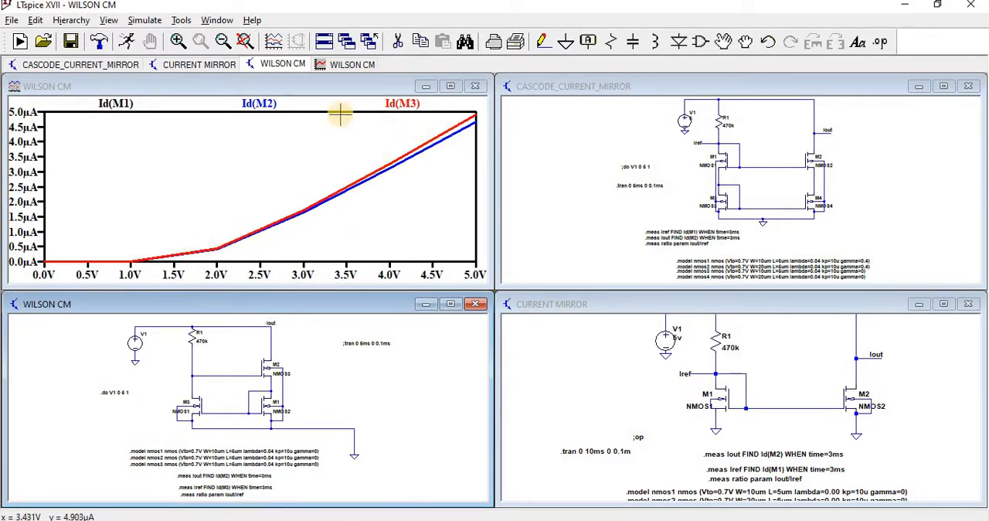
mouse_move(266, 386)
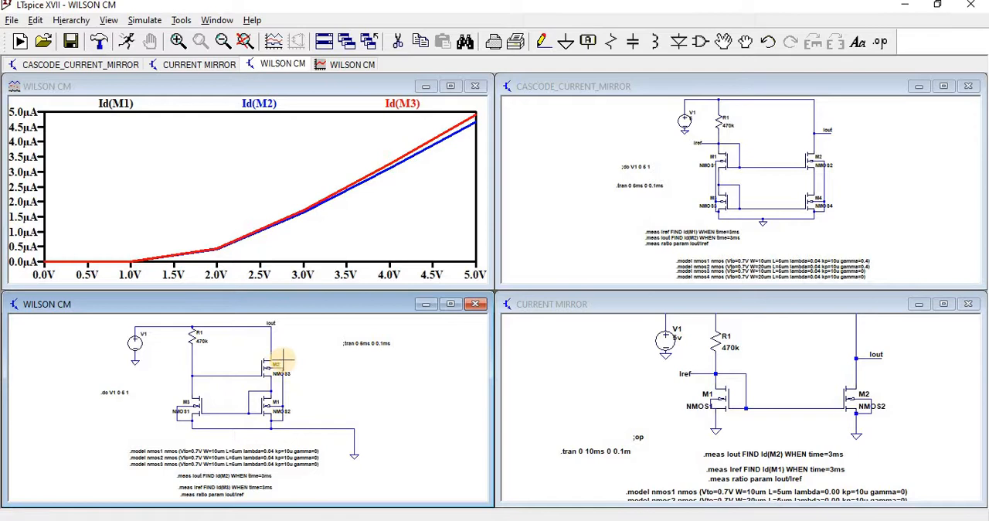
mouse_move(266, 247)
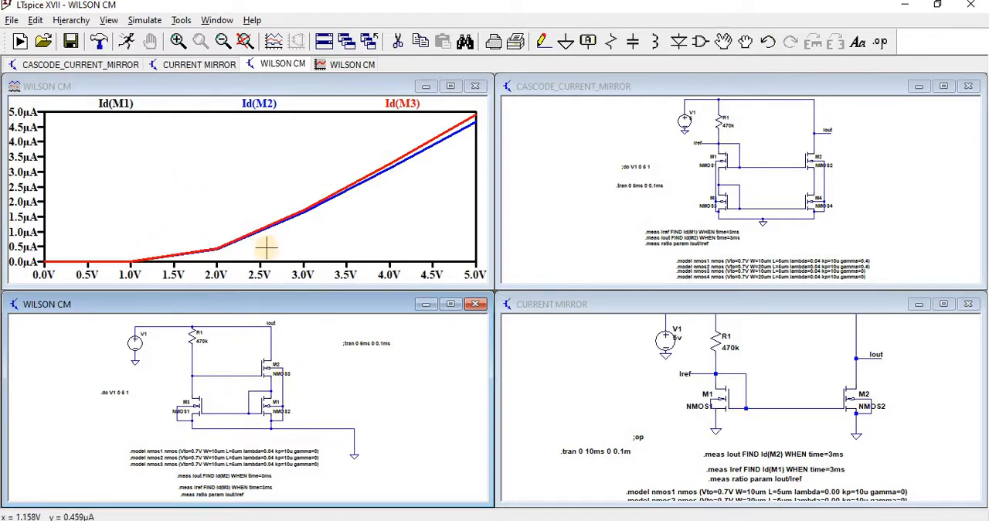
mouse_move(456, 105)
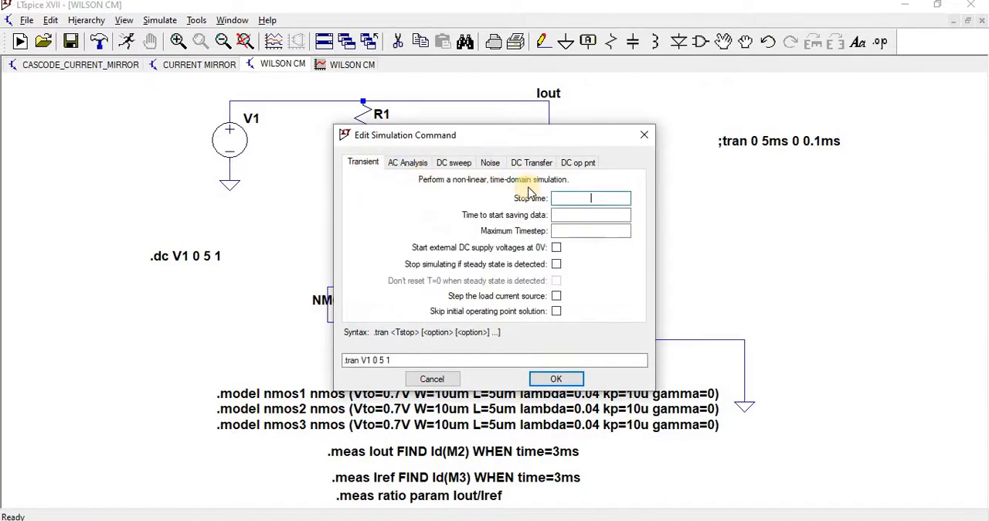
Enter a 5 ms transient stop time with 0.1 ms maximum timestep and confirm
text(5)
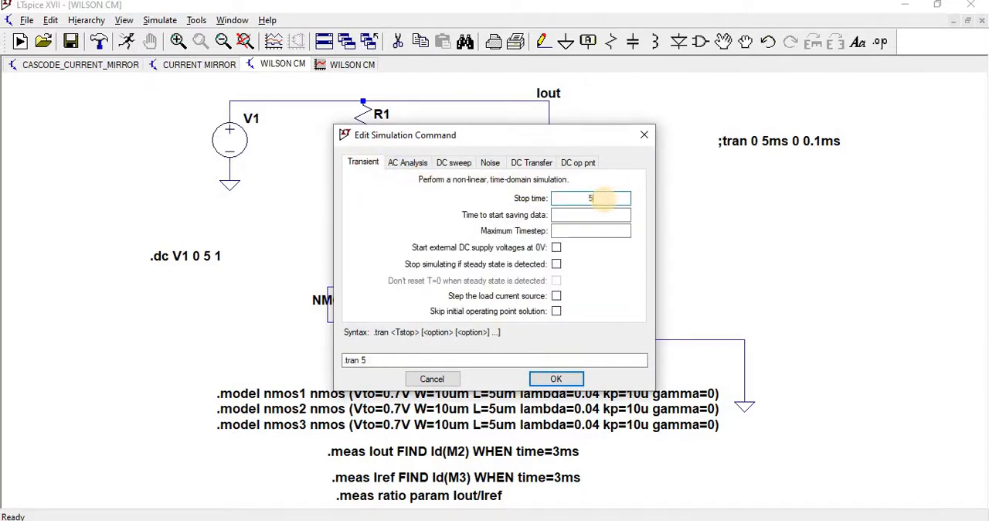
text(ms)
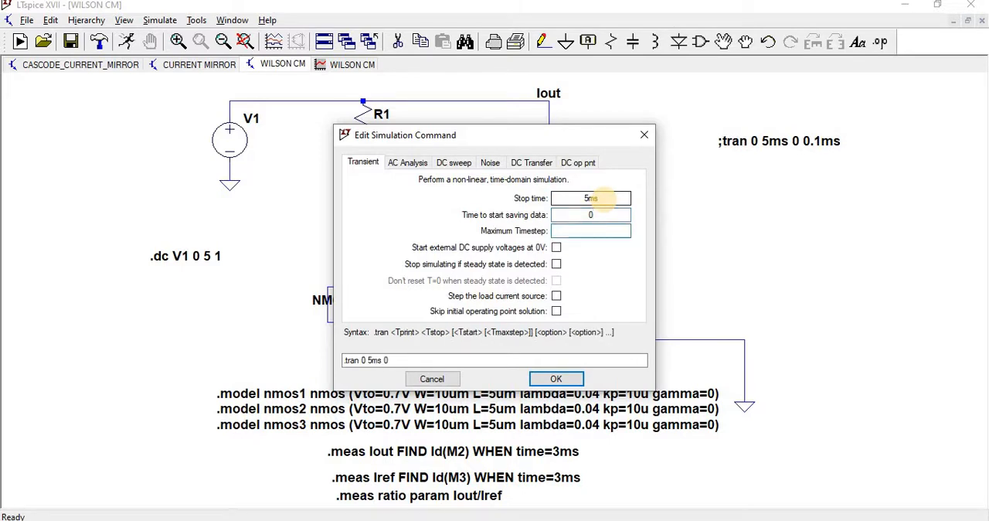
text(0.1ms)
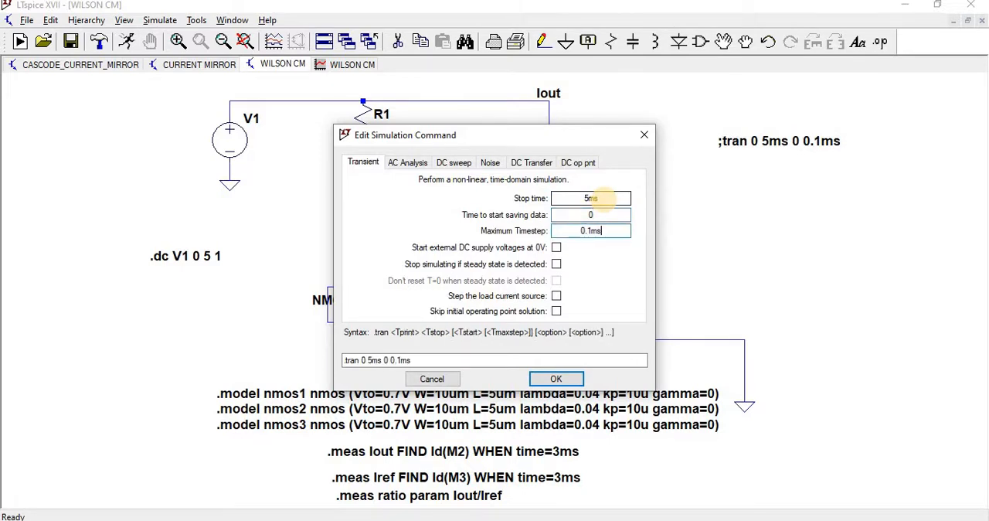
click(556, 379)
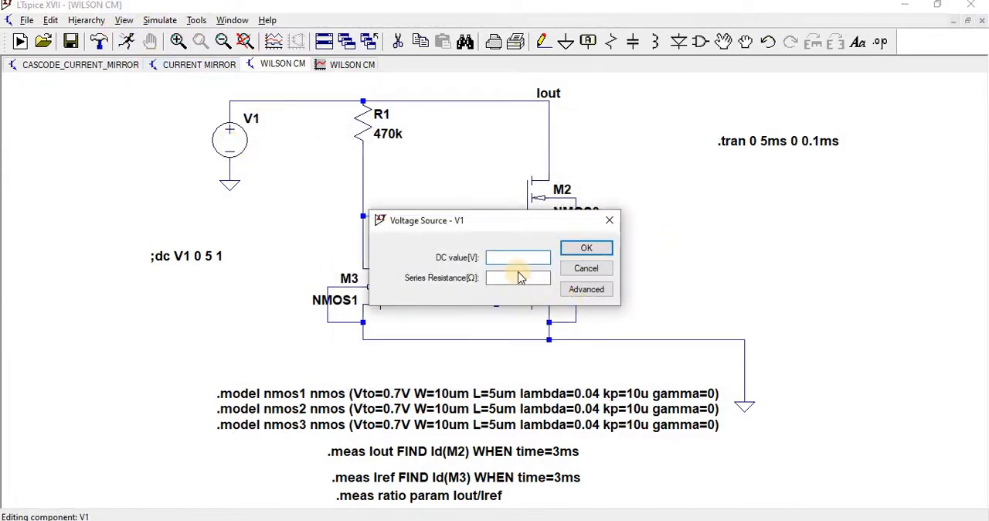
Restore V1's DC value to 5 V
text(5)
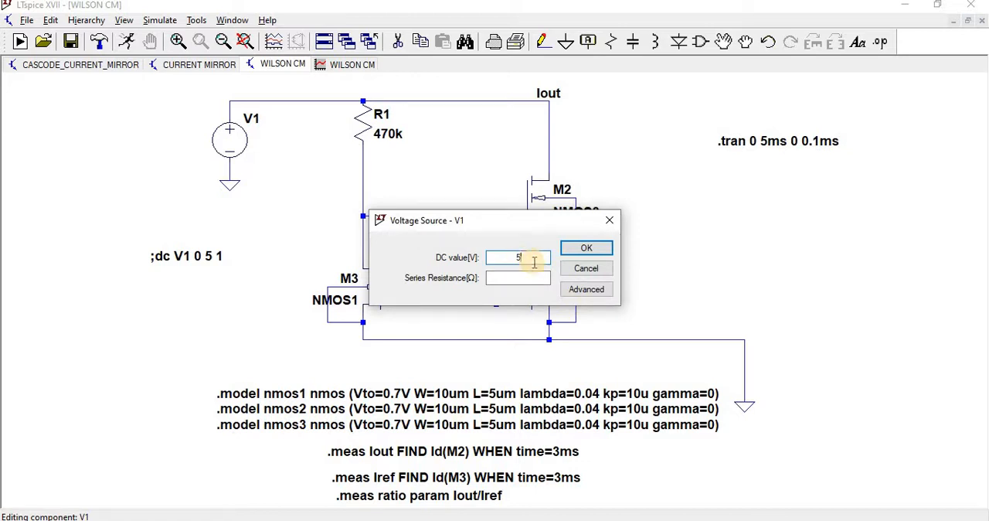
click(586, 248)
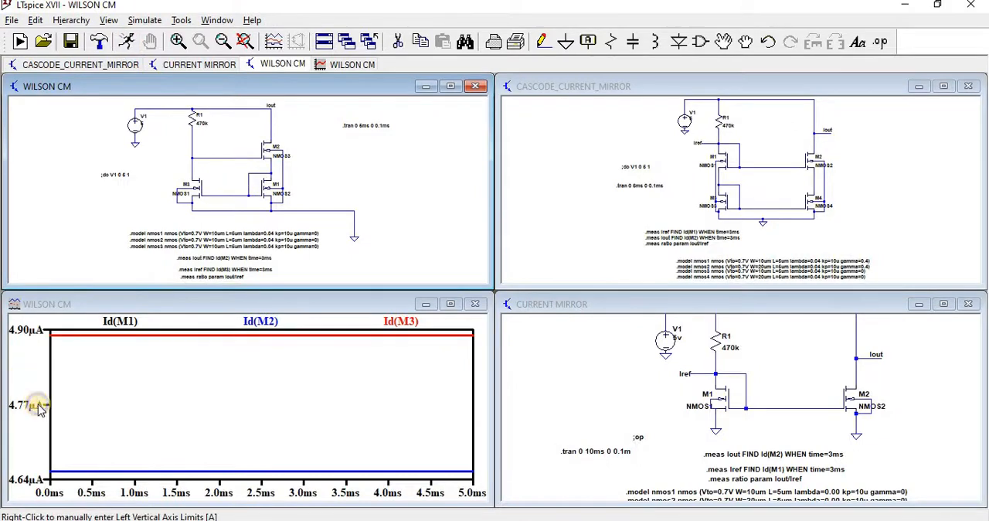
Set the transient plot's vertical current axis to span 0 to 6.9 µA
right_click(31, 405)
text(6.9µA)
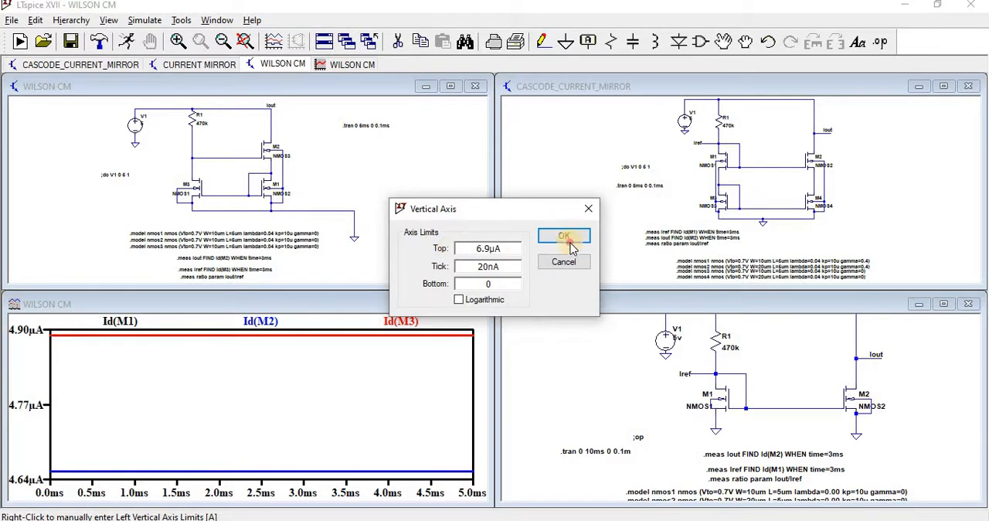
click(563, 235)
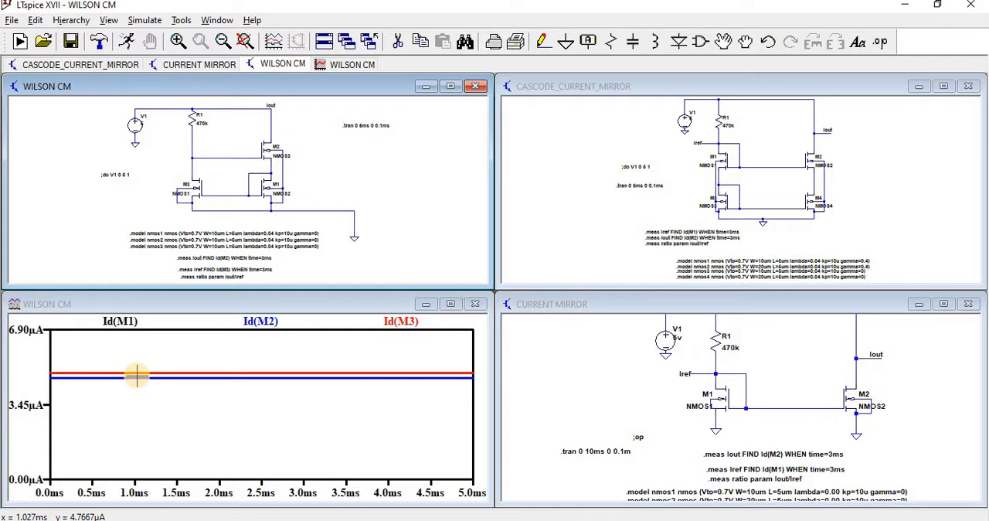
mouse_move(75, 377)
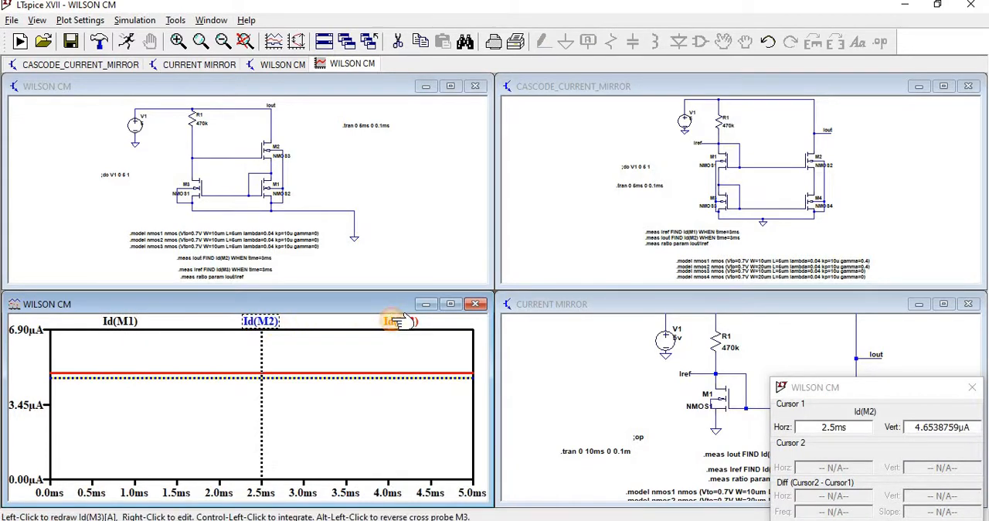
Attach the cursor readout to the Id(M3) trace, reading about 4.89 µA at 2.5 ms
click(402, 322)
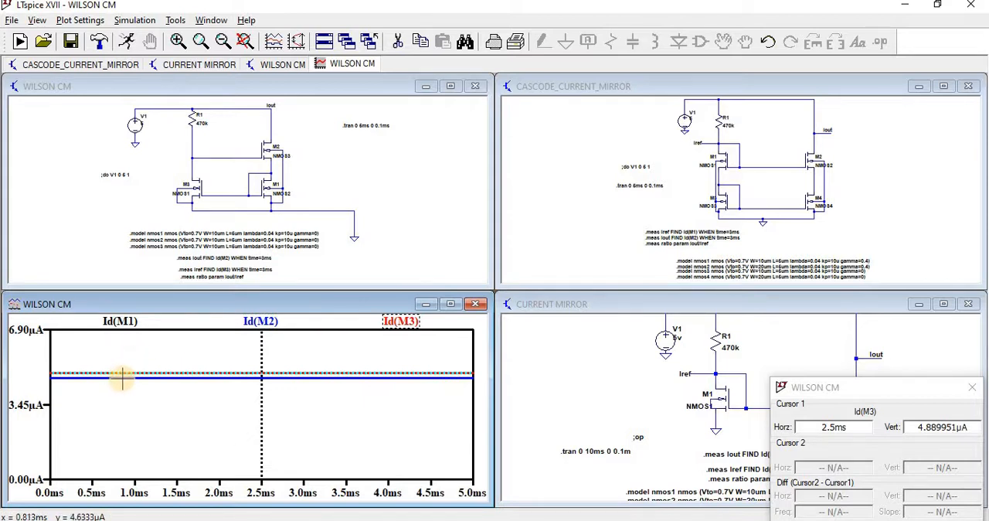
mouse_move(442, 126)
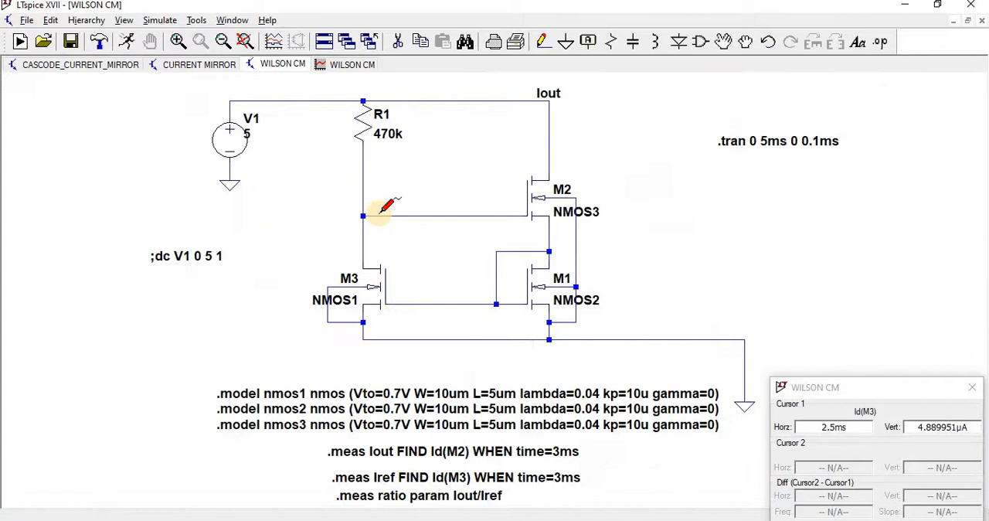
mouse_move(448, 182)
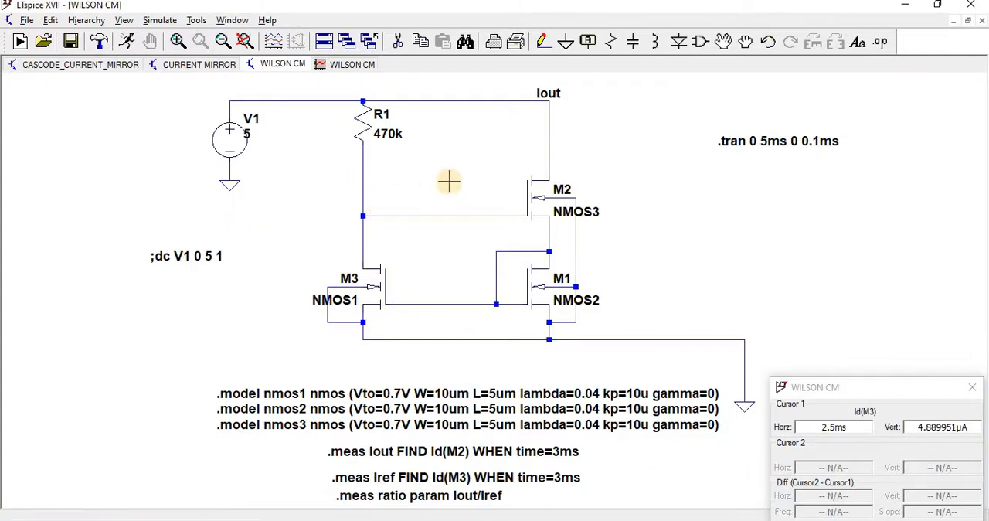
mouse_move(441, 182)
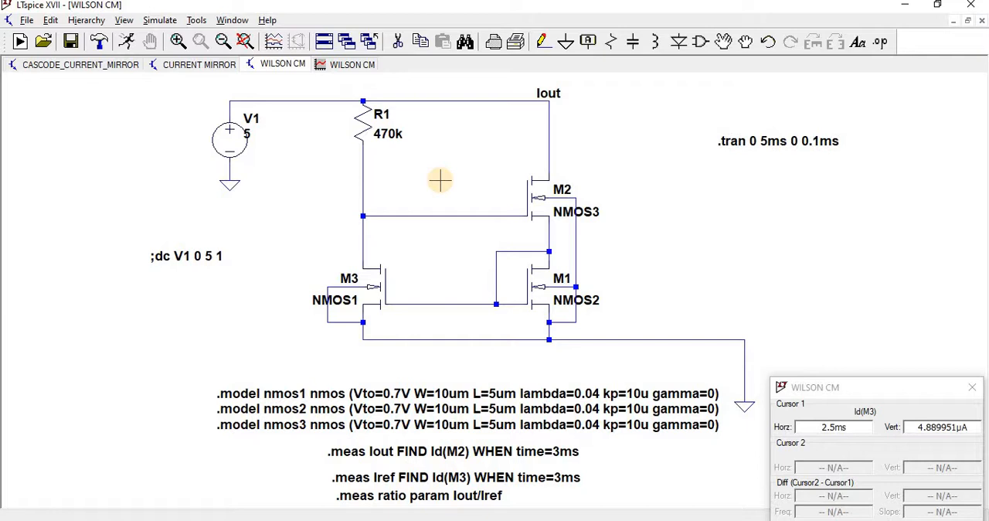
mouse_move(973, 414)
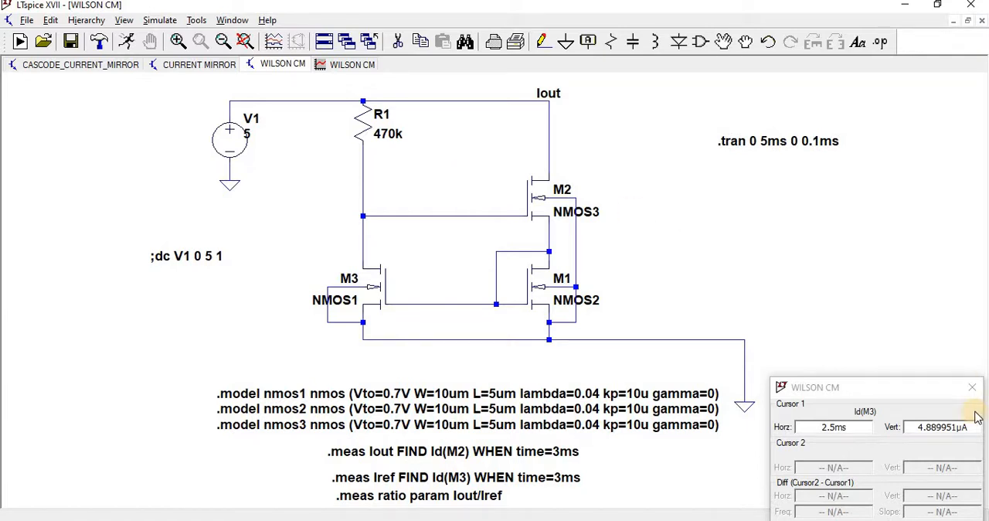